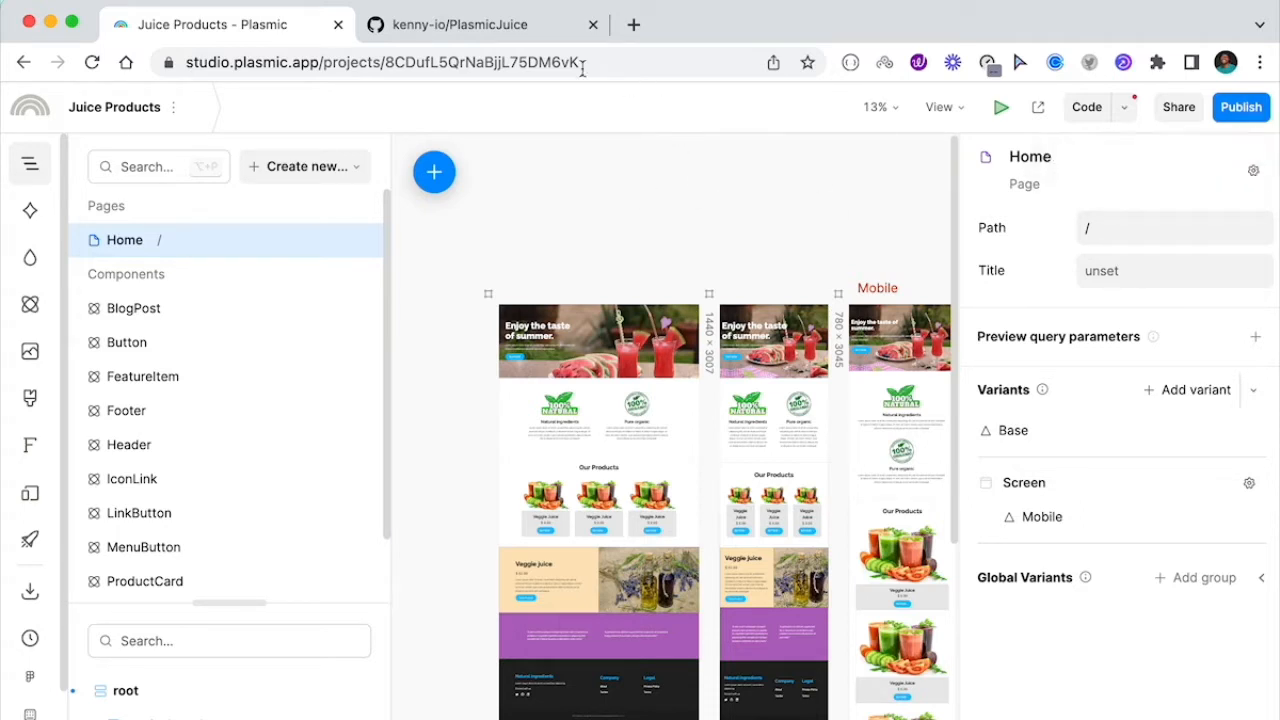
Switch to the kenny-io/PlasmicJuice repository tab on GitHub to review its synced commits
click(460, 24)
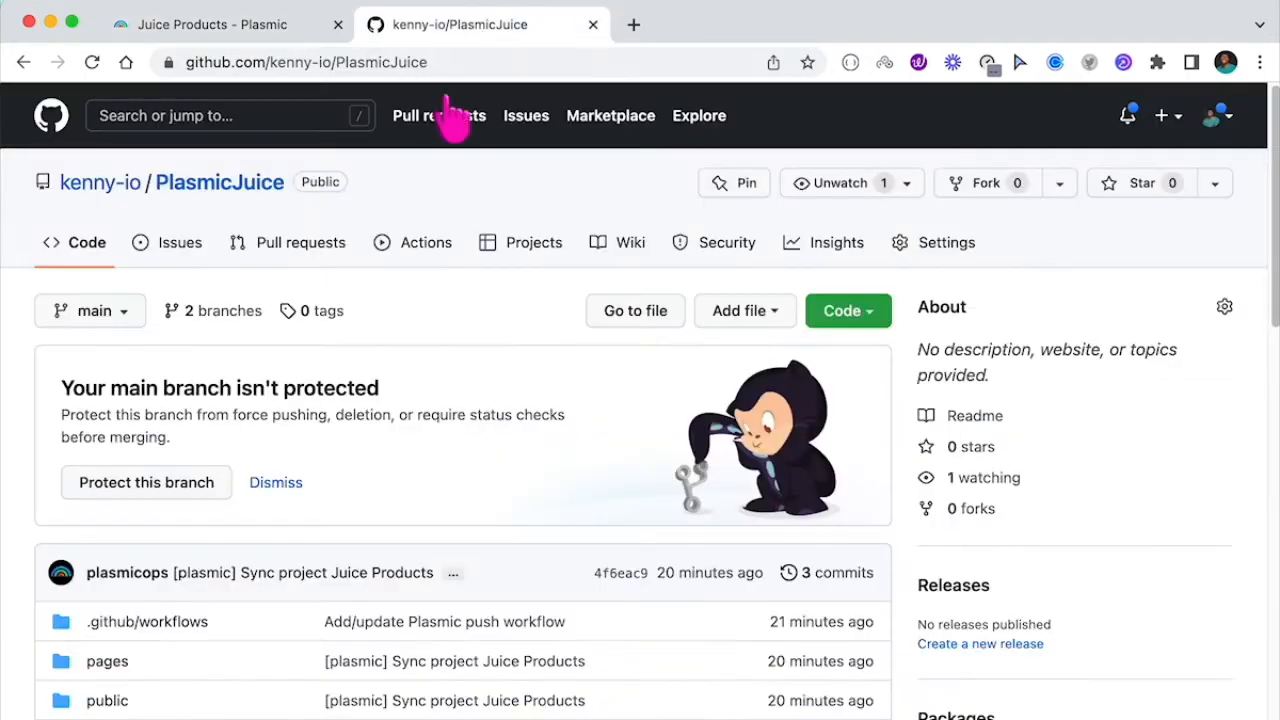
mouse_move(230, 220)
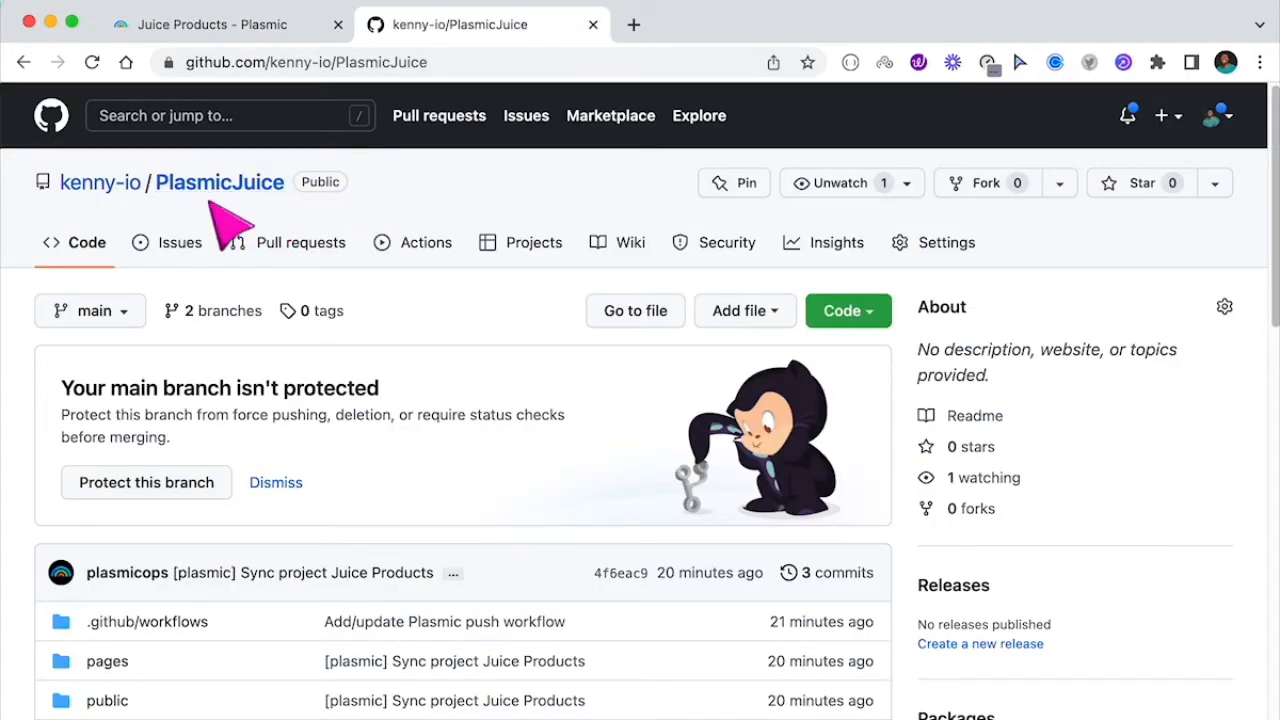
mouse_move(216, 216)
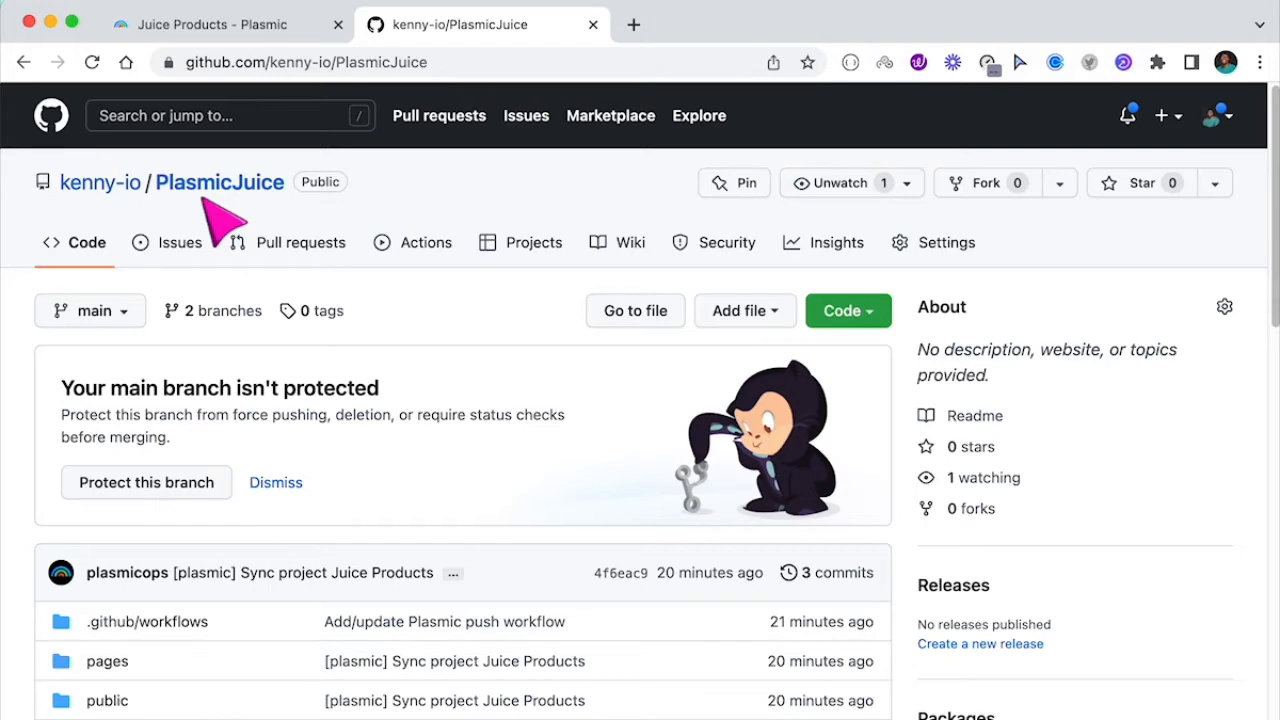
mouse_move(632, 24)
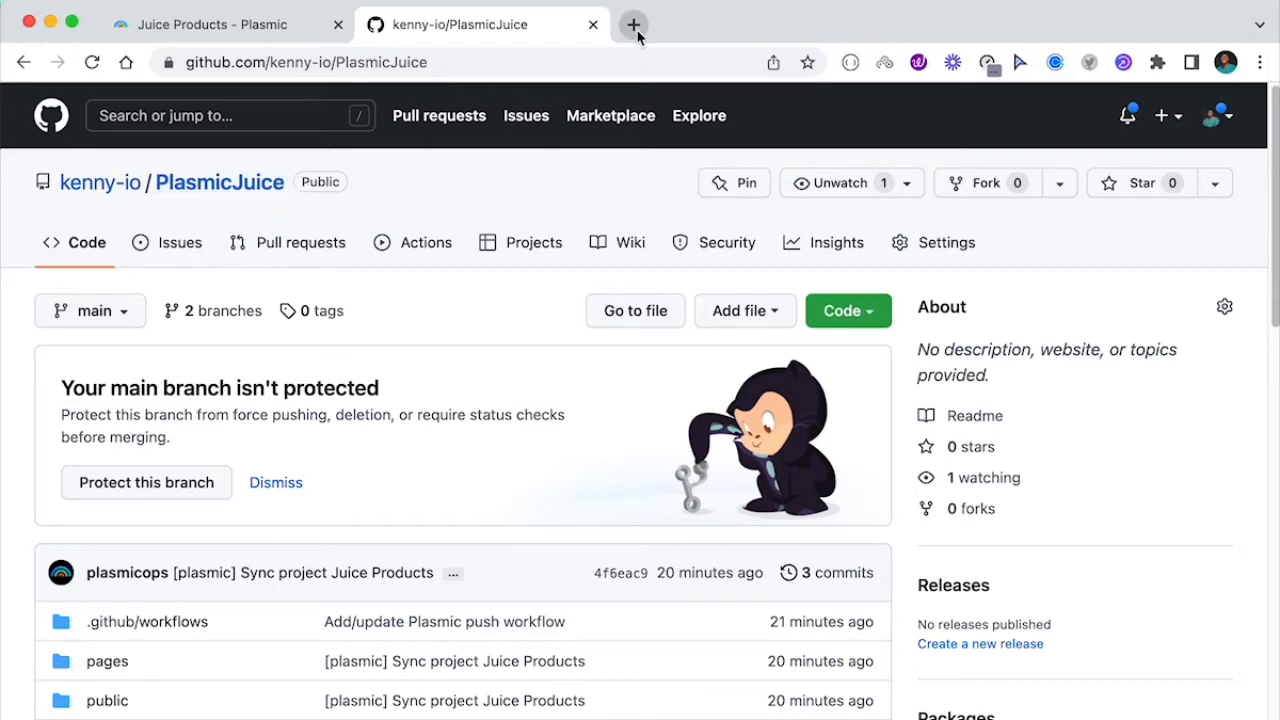
From the Vercel dashboard, import the PlasmicJuice repository as a new project and deploy it
click(632, 24)
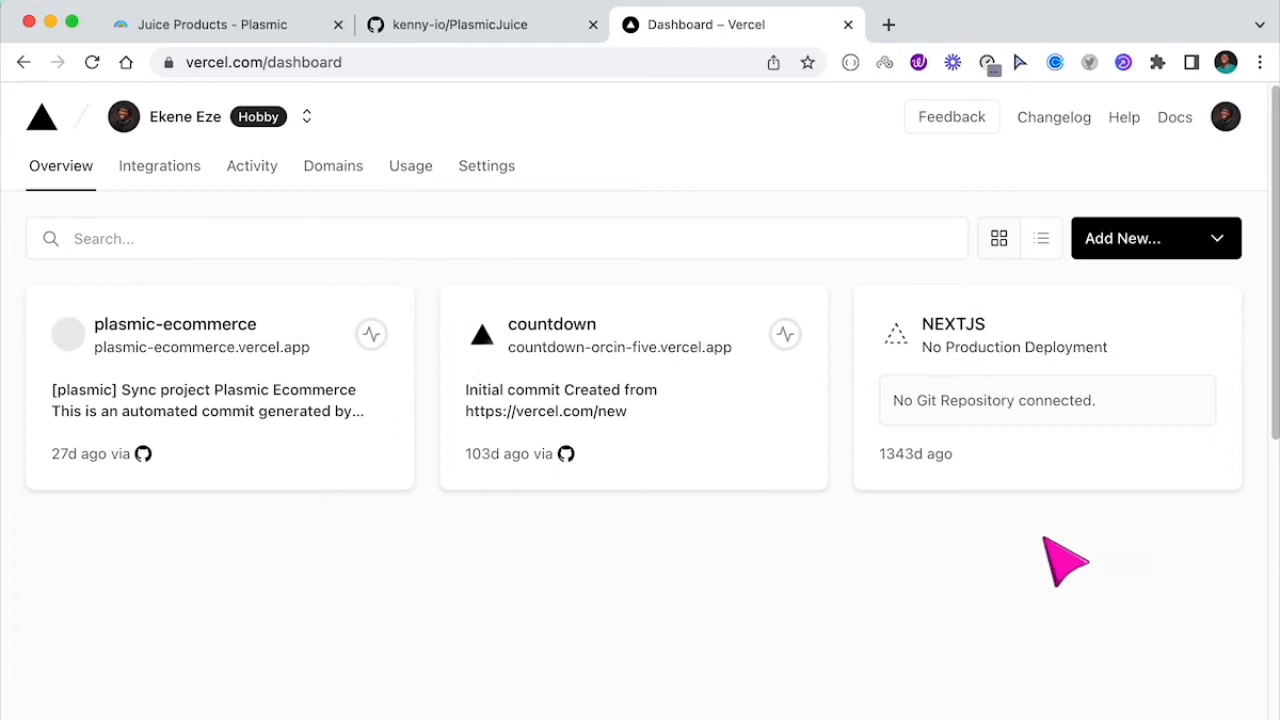
mouse_move(884, 604)
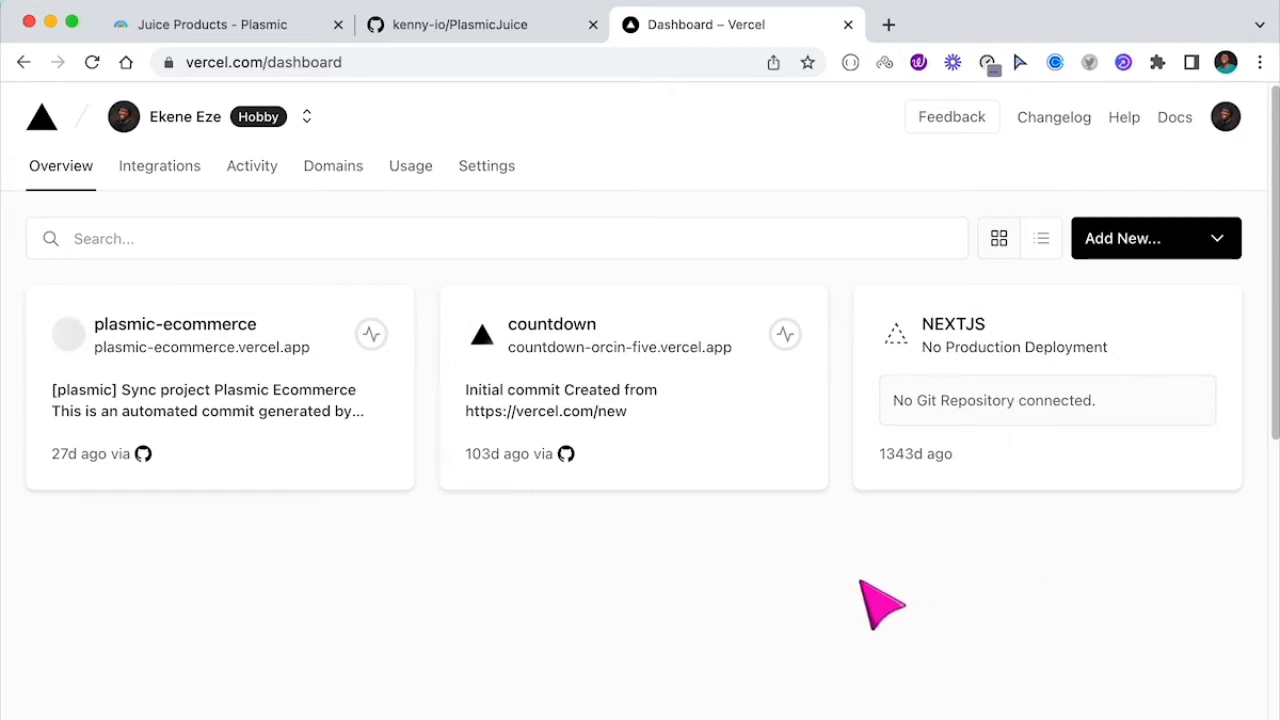
click(1156, 238)
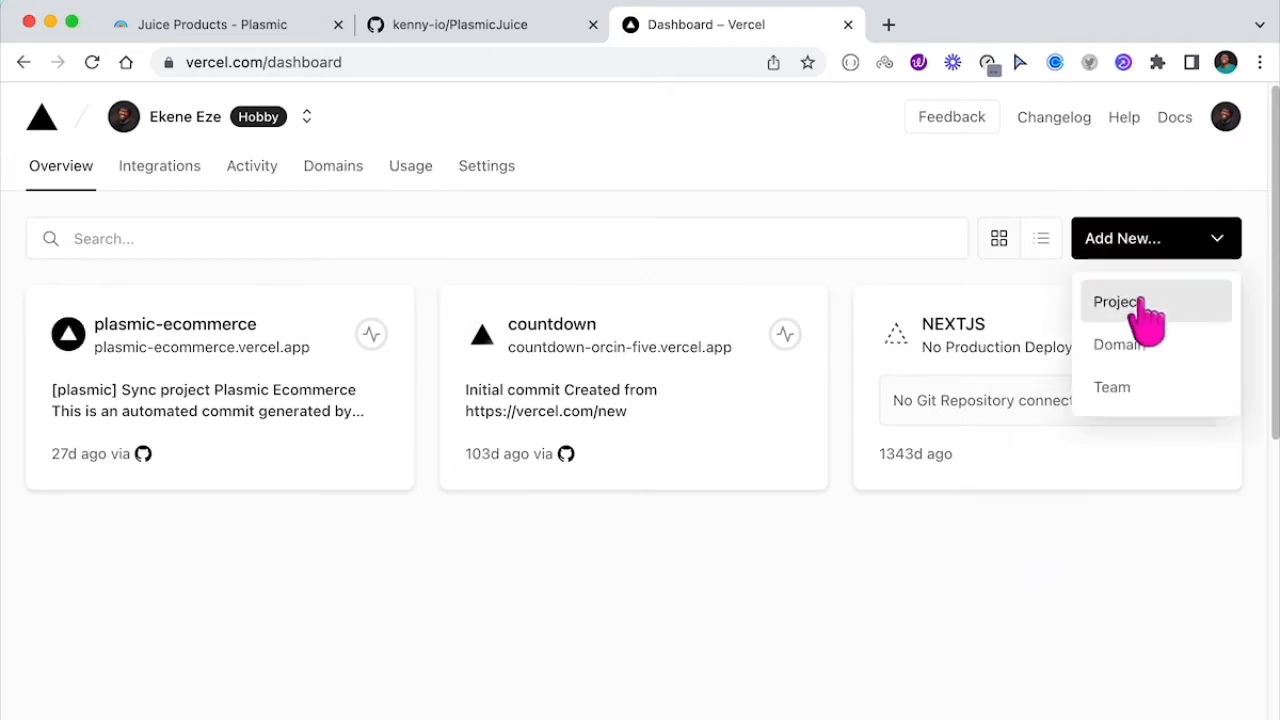
click(1116, 302)
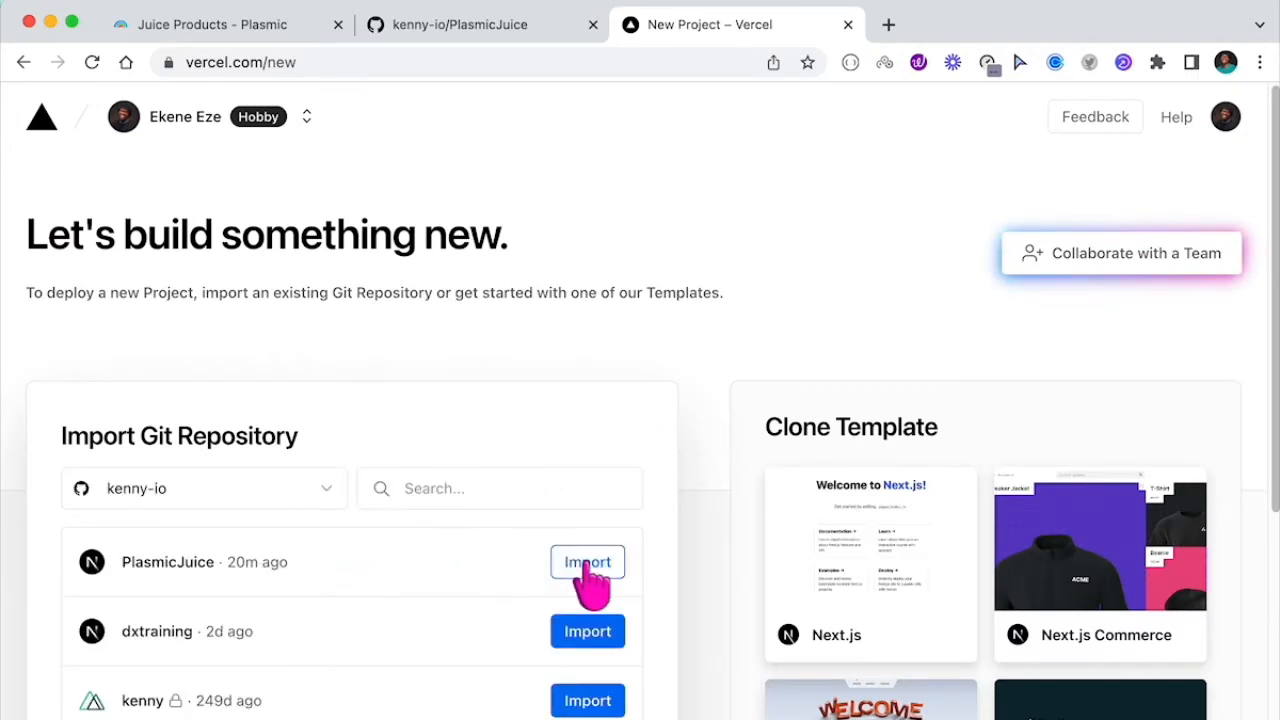
click(588, 560)
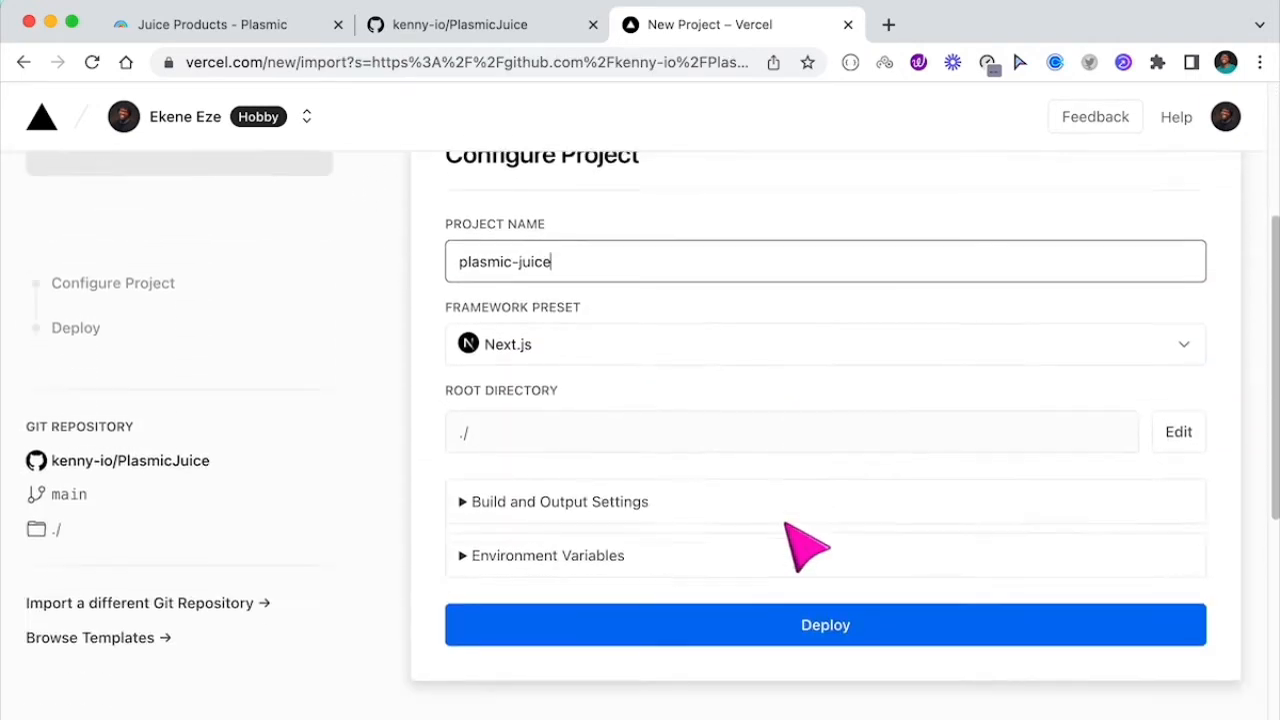
click(824, 624)
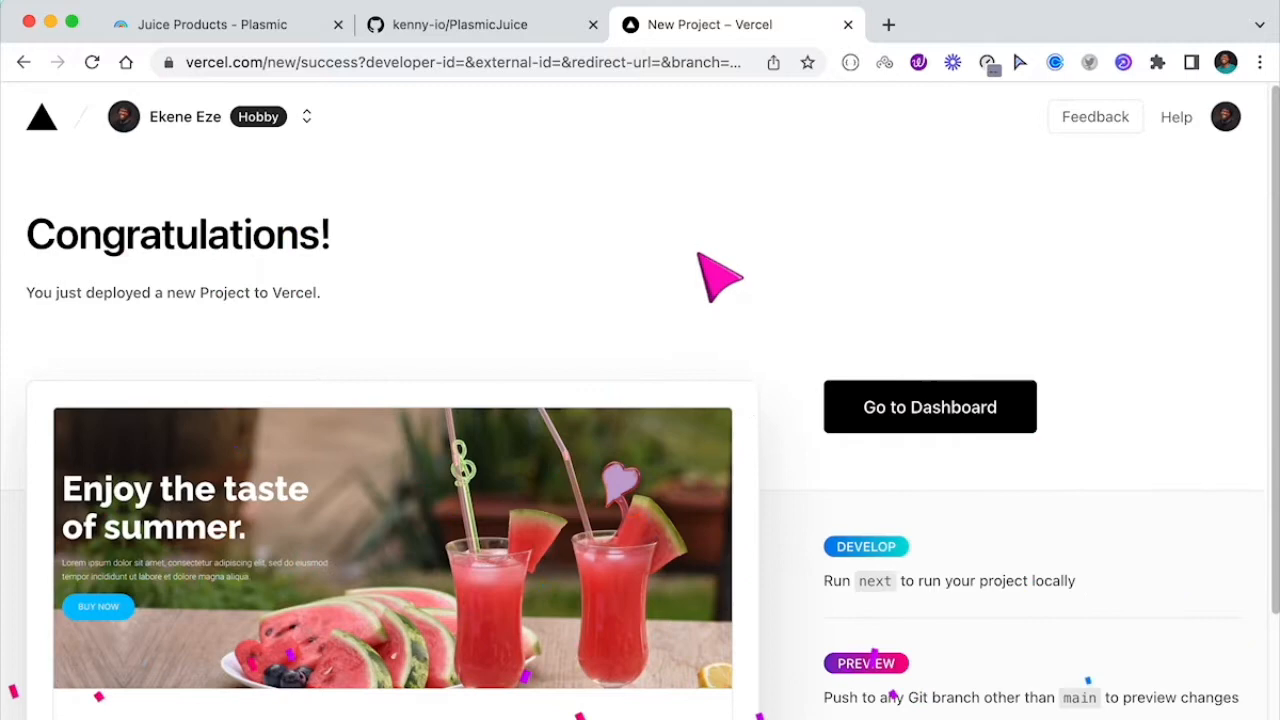
scroll(down, 3)
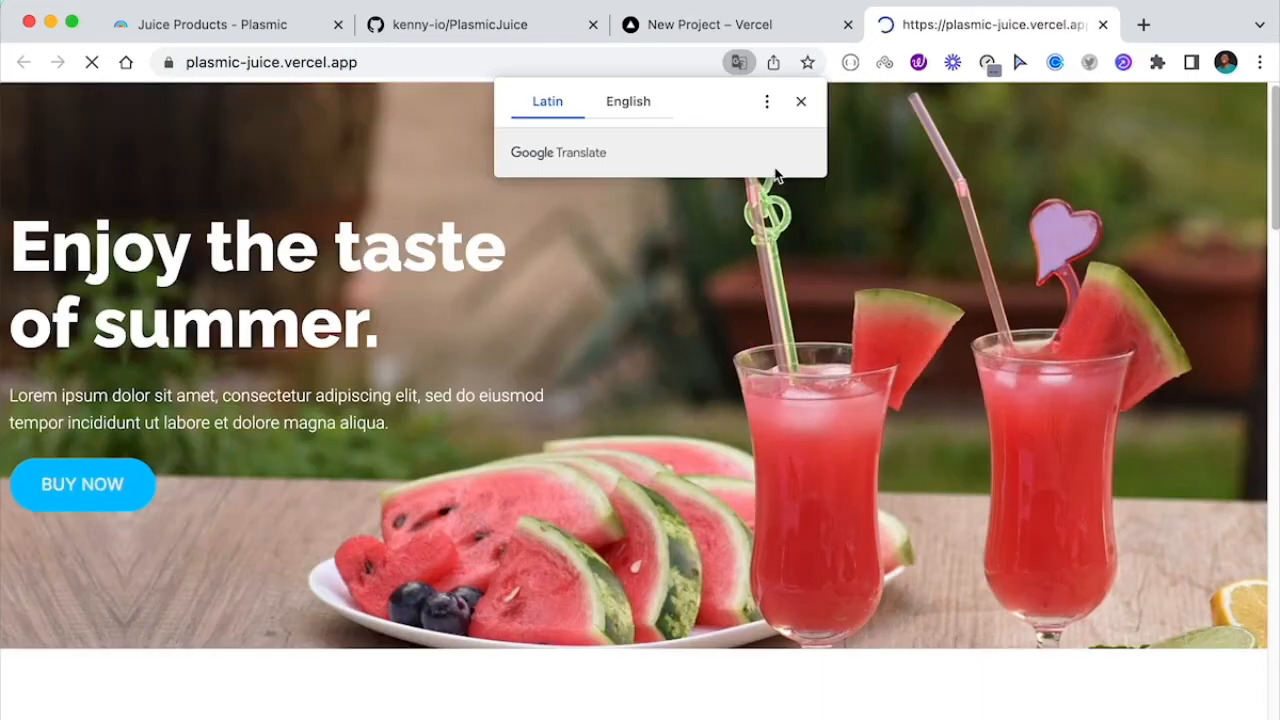
scroll(down, 3)
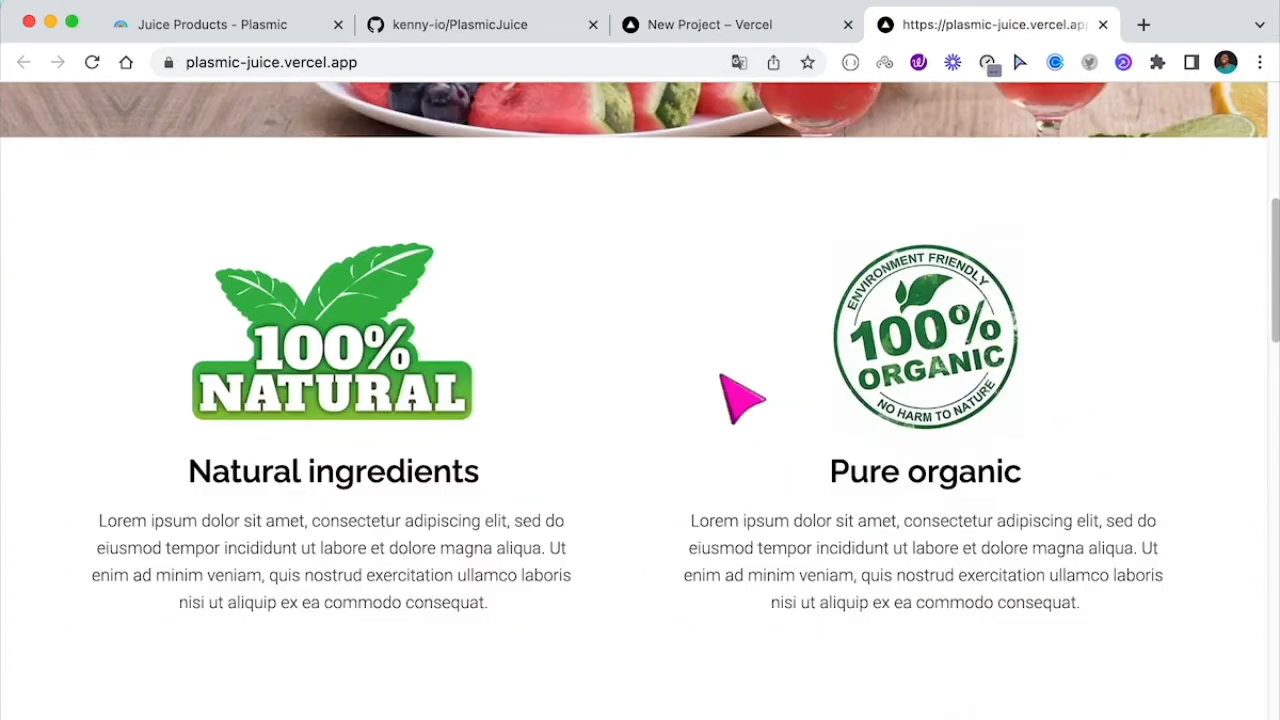
scroll(down, 3)
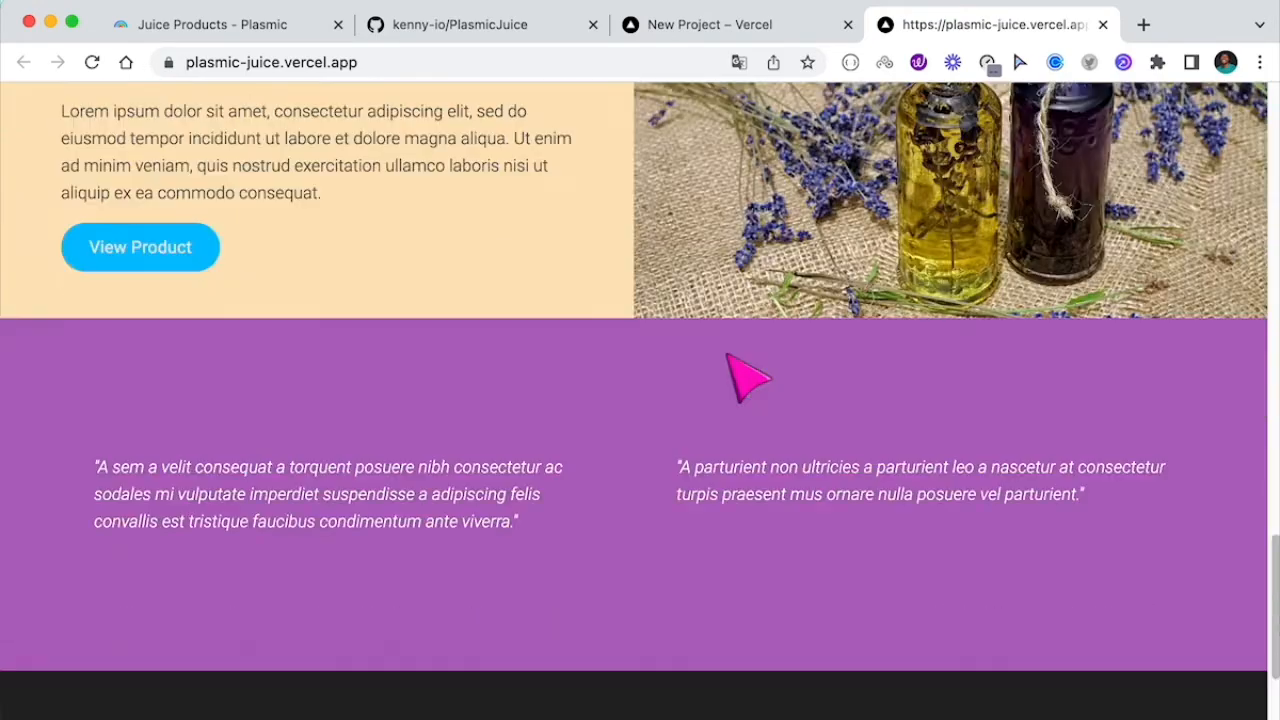
scroll(up, 3)
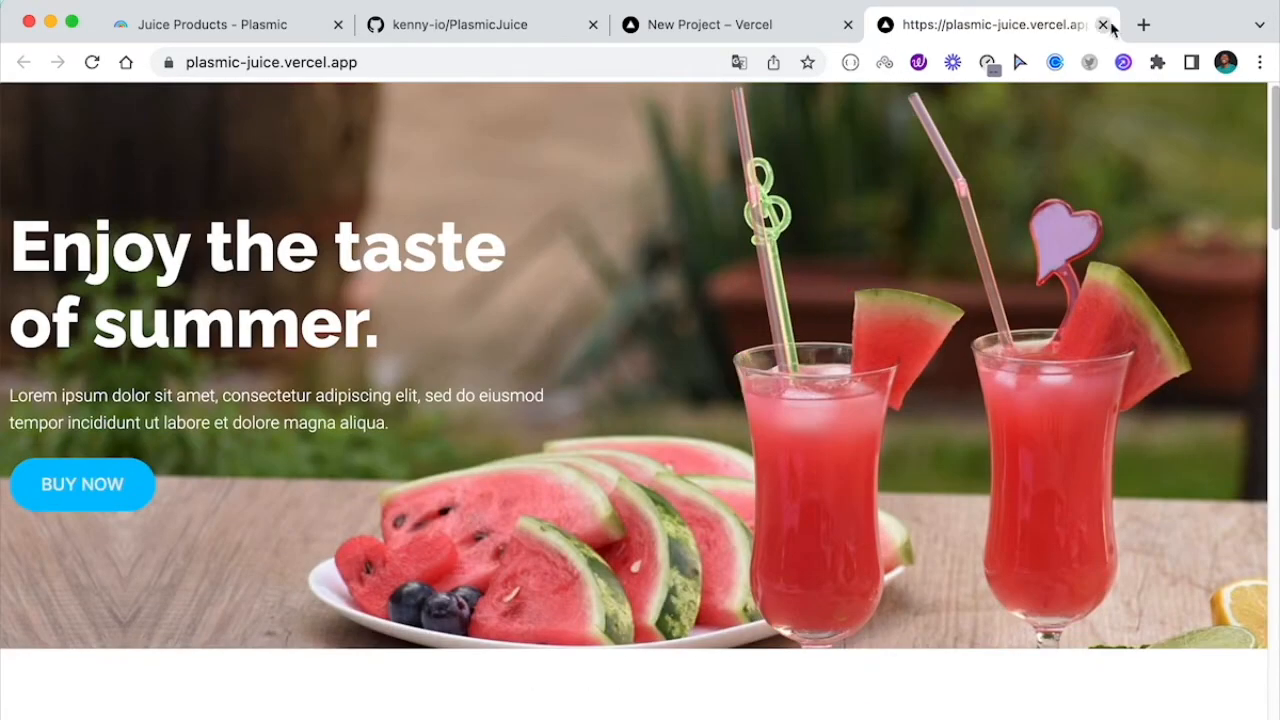
mouse_move(1104, 28)
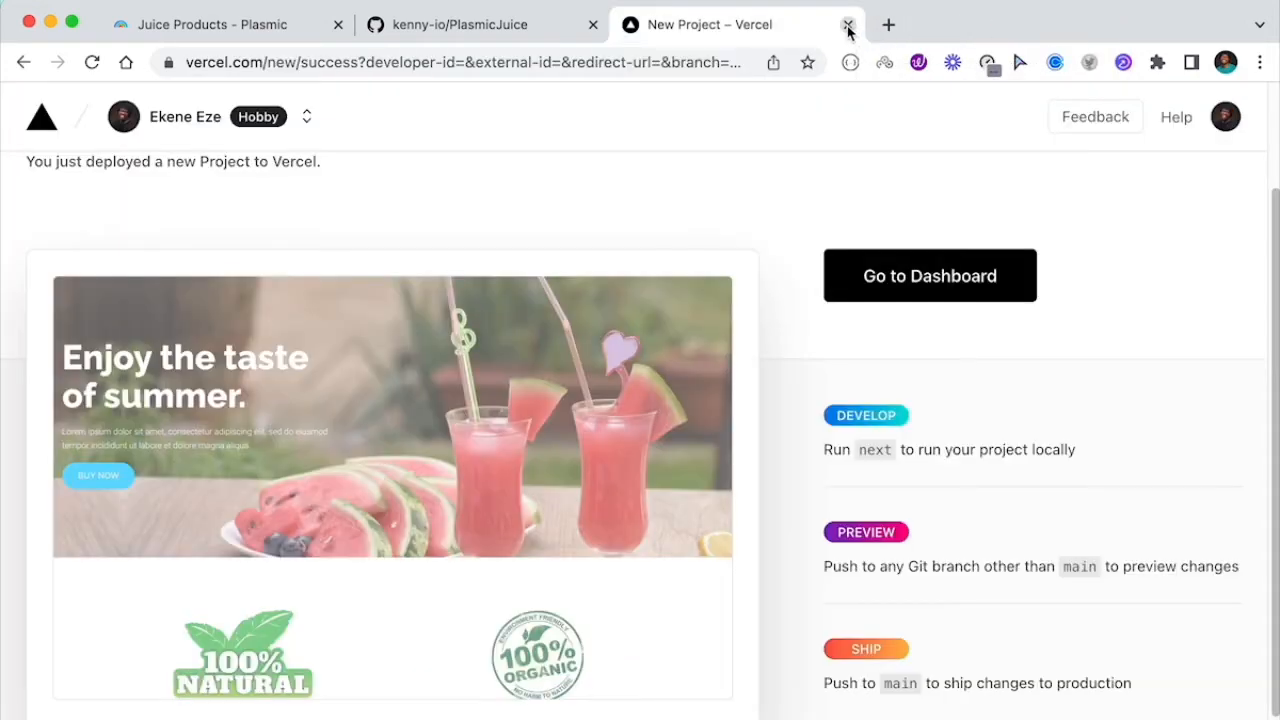
click(848, 24)
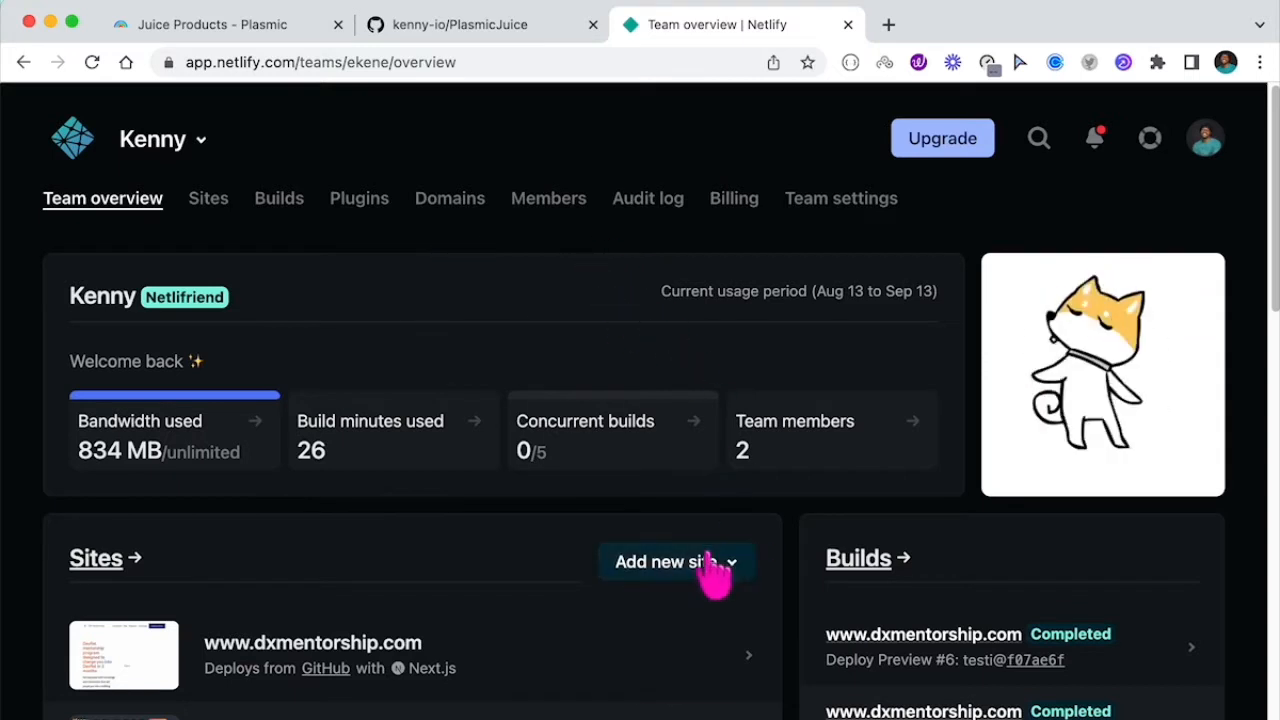
Start adding a new site from the Netlify team overview
click(664, 560)
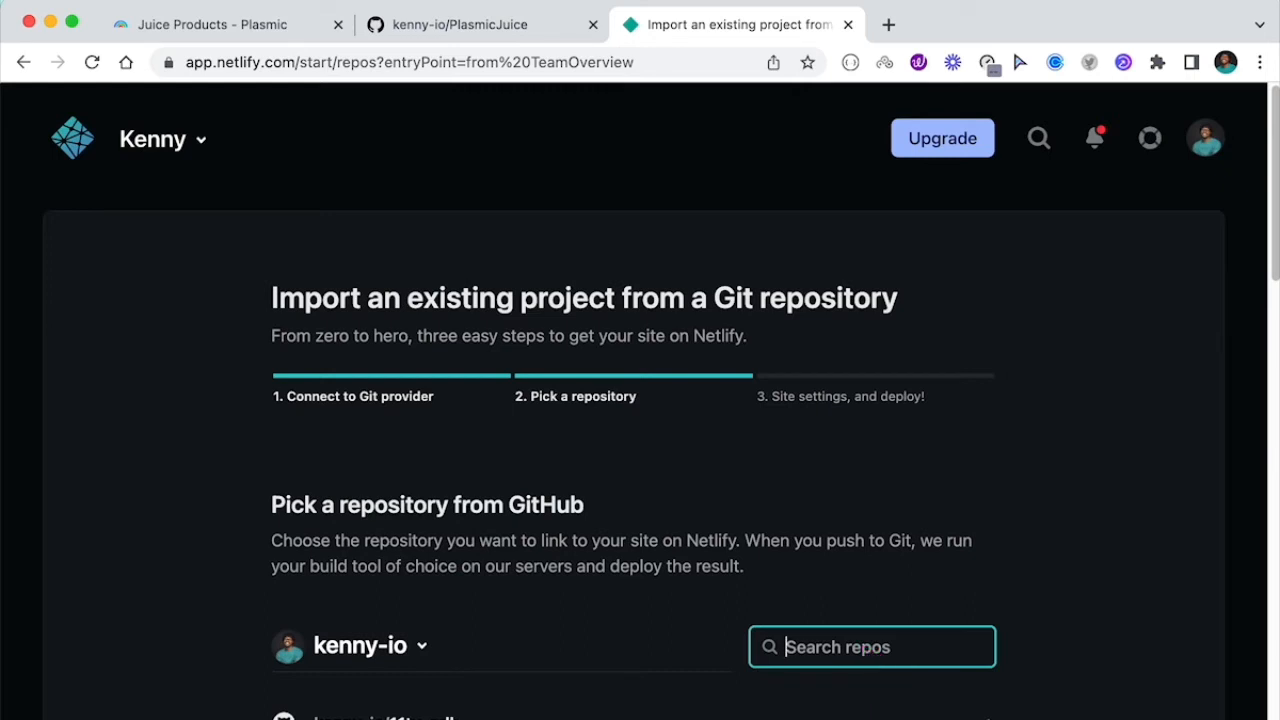
Search 'Plasmicjuice', pick kenny-io/PlasmicJuice and review its main branch, yarn build and .next settings
text(Plasmicjuice)
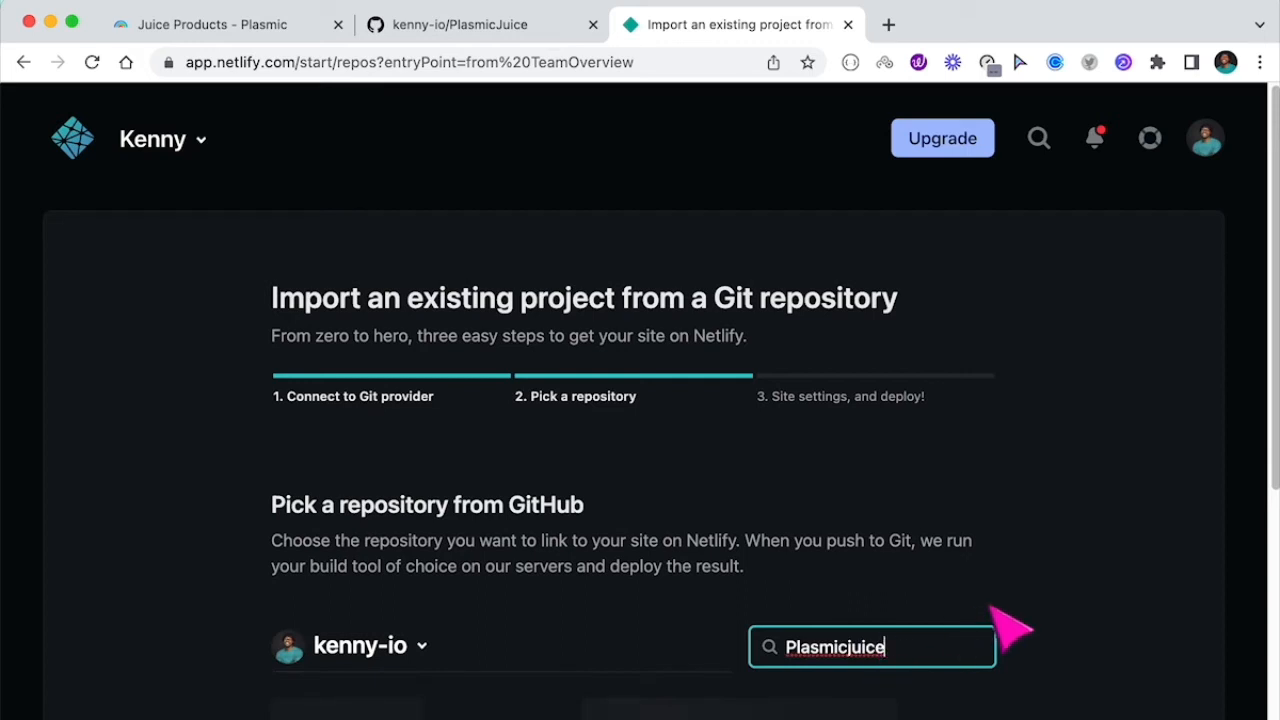
scroll(down, 3)
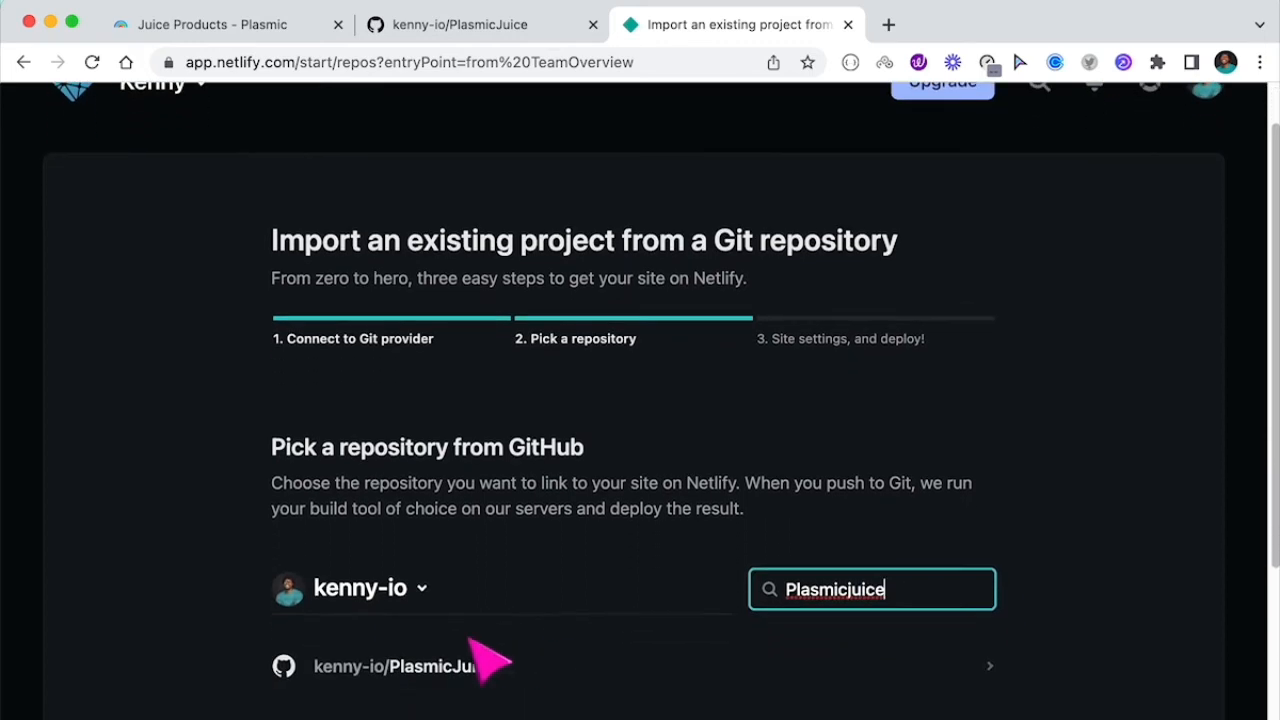
click(392, 666)
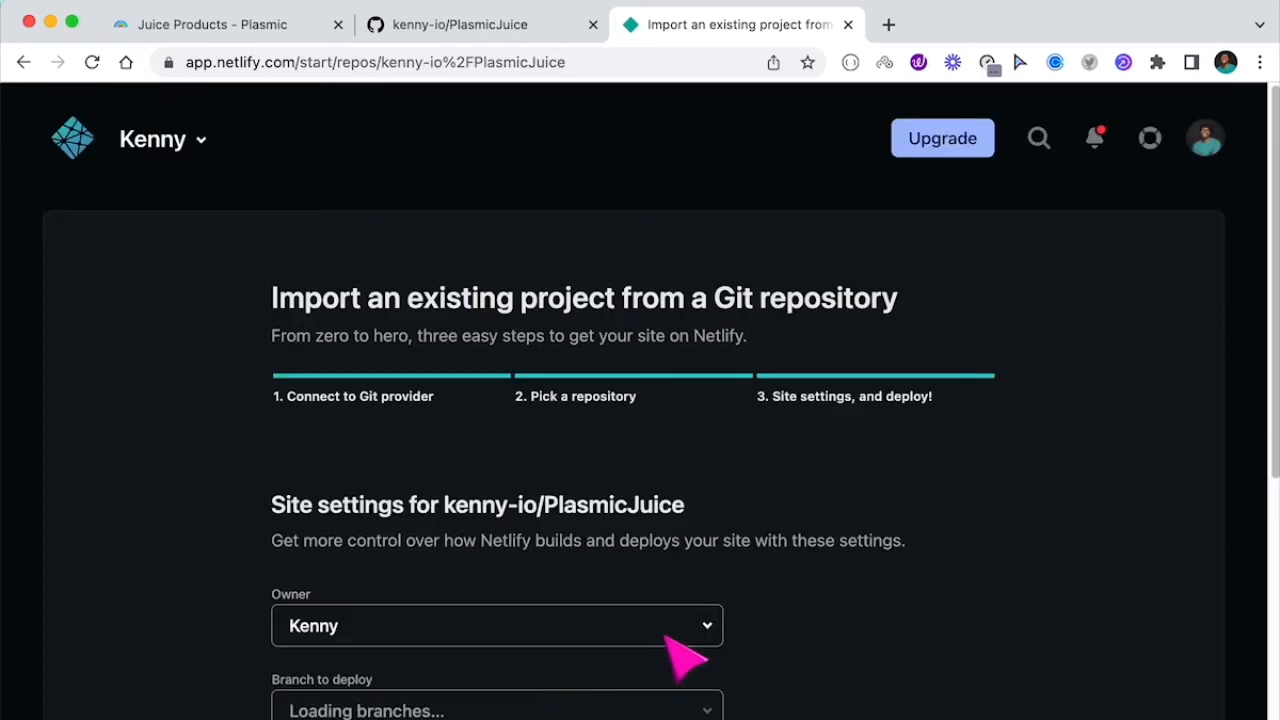
scroll(down, 3)
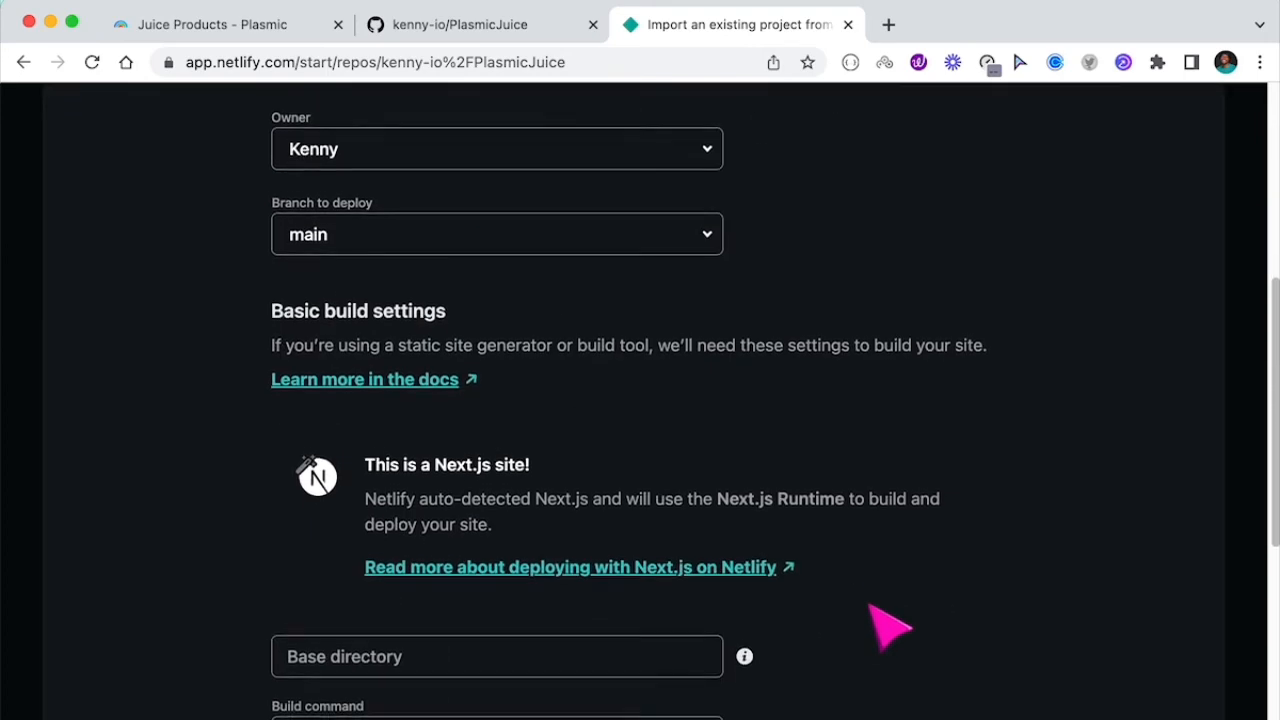
scroll(down, 3)
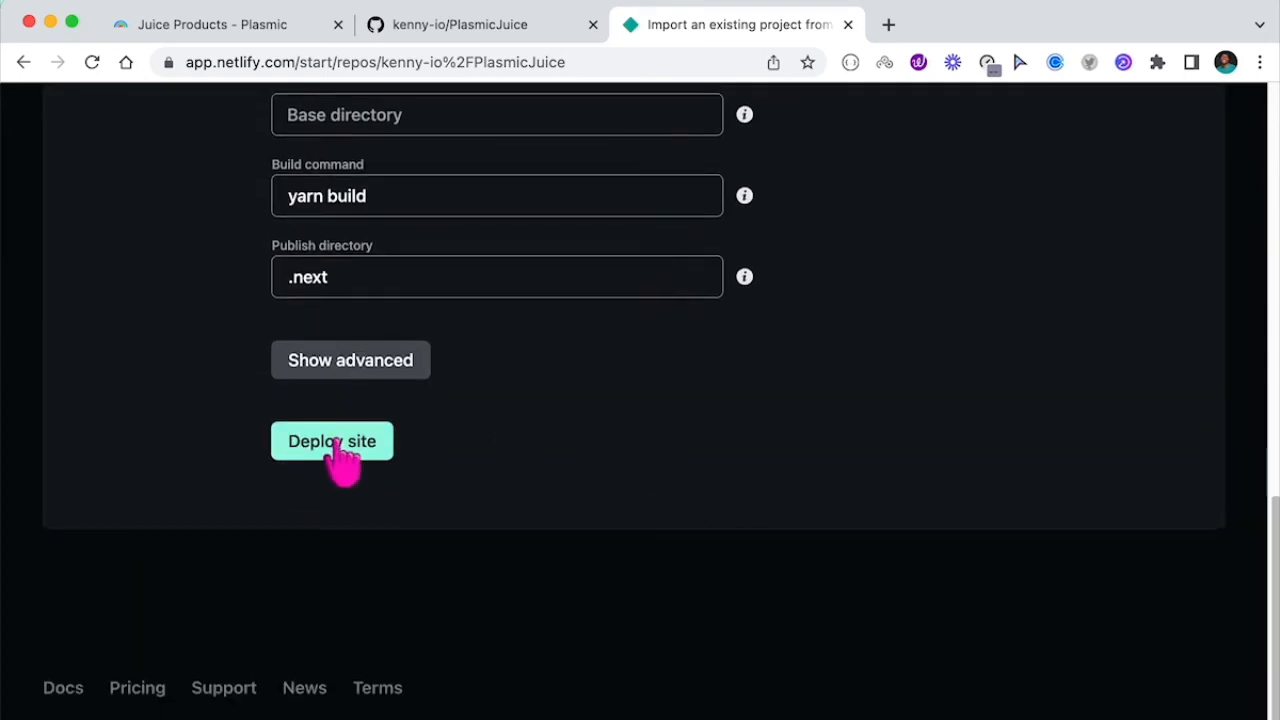
Deploy the PlasmicJuice site on Netlify and check its live page before returning to the overview
click(332, 442)
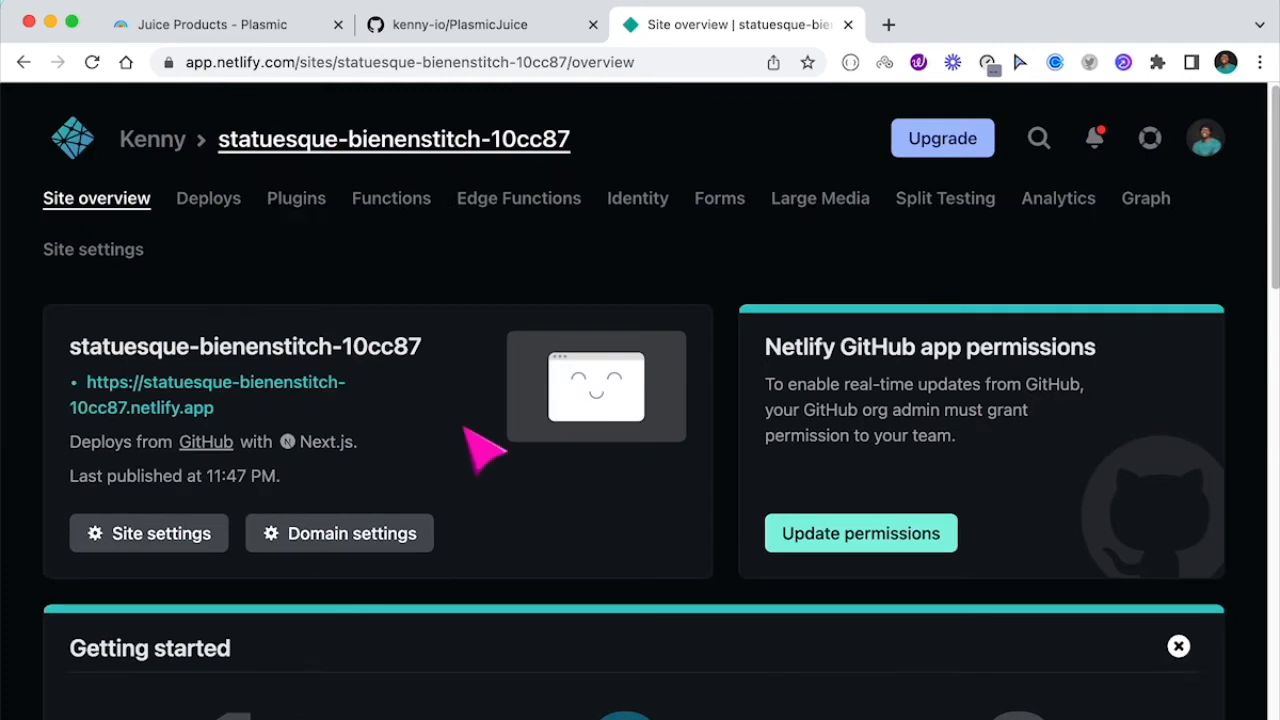
mouse_move(460, 424)
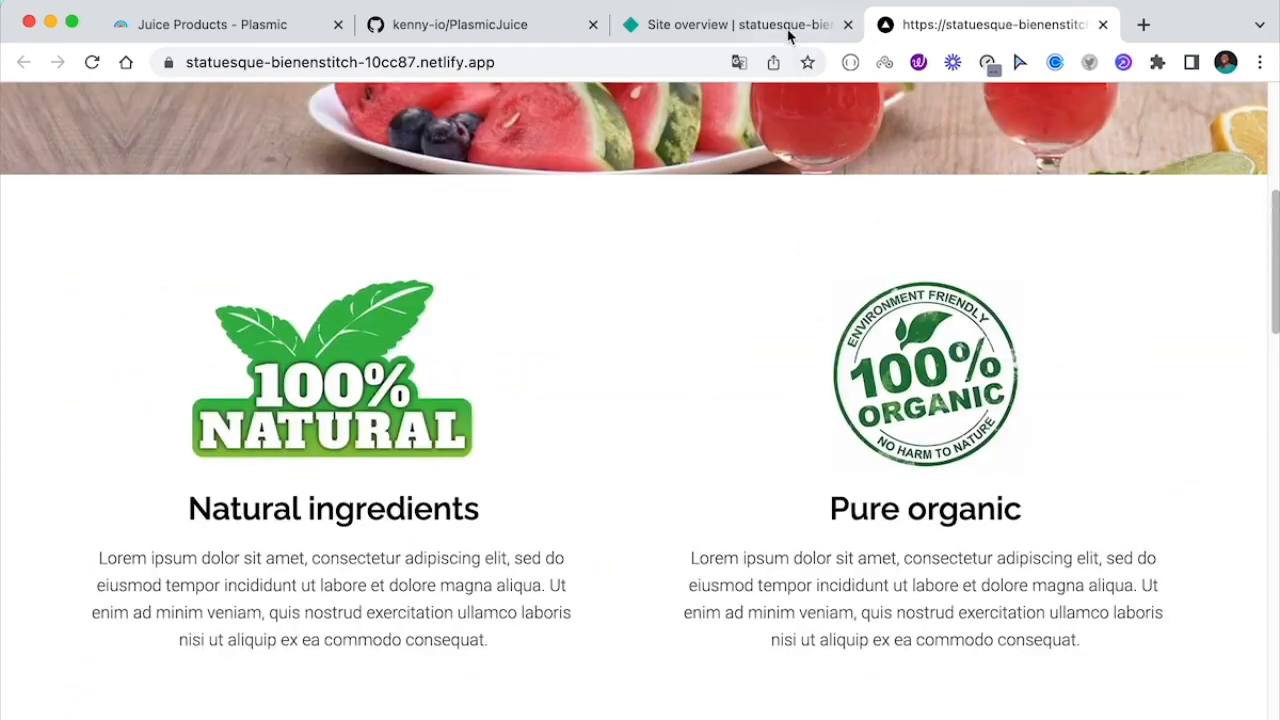
click(730, 24)
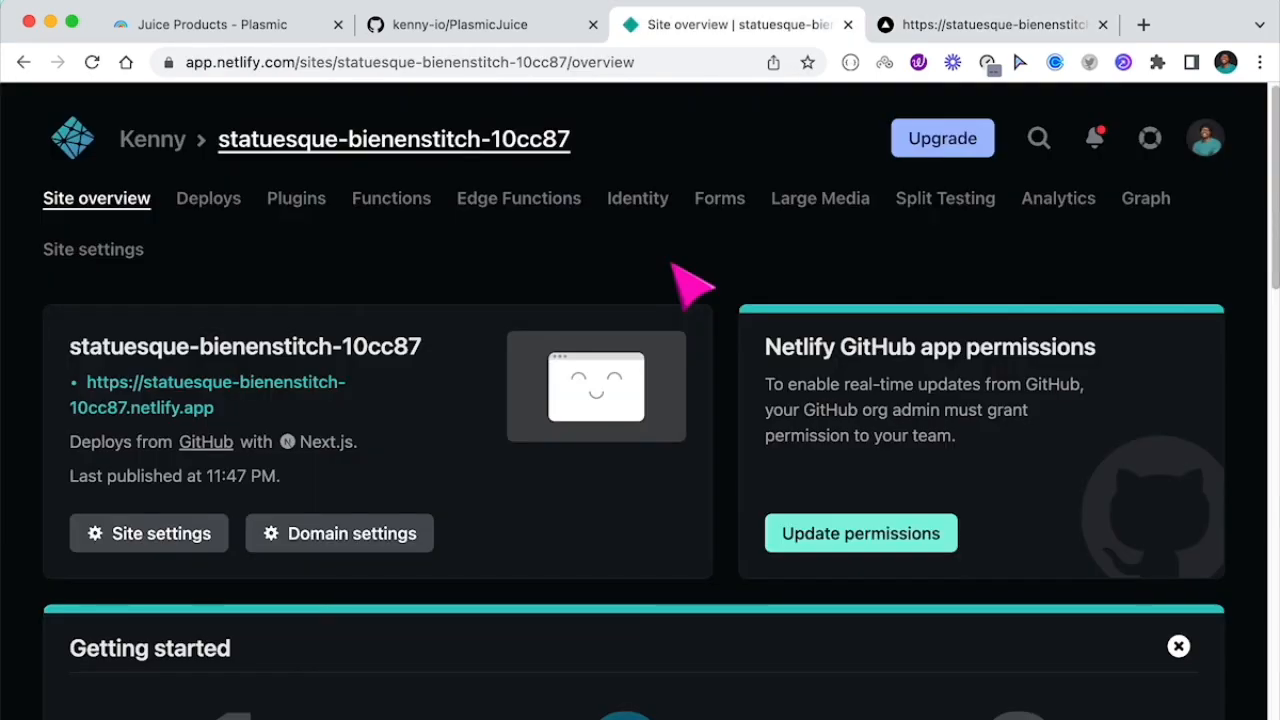